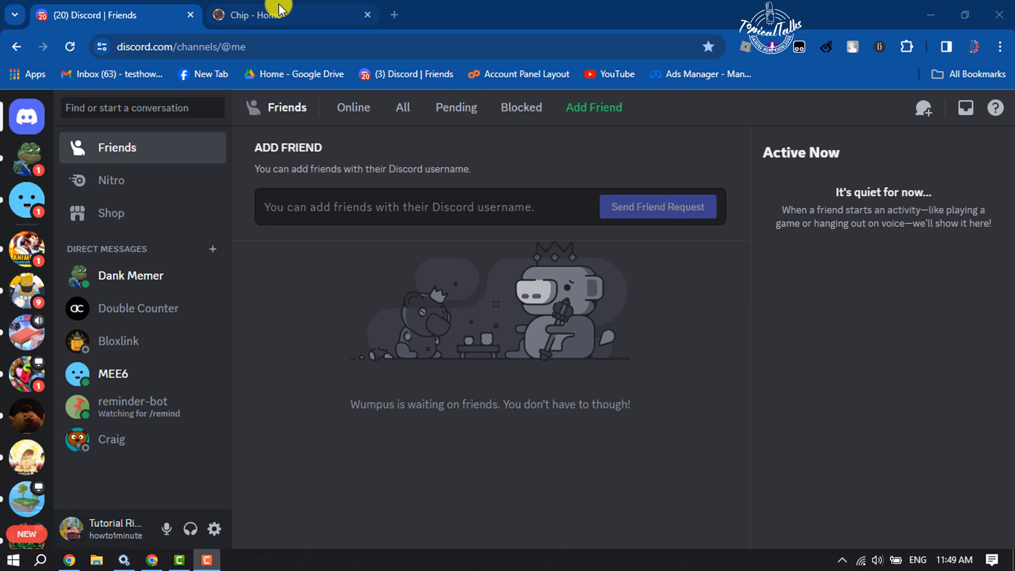
Step: Bring the Chip - Home browser tab forward showing the chipbot.gg home page
left_click(284, 14)
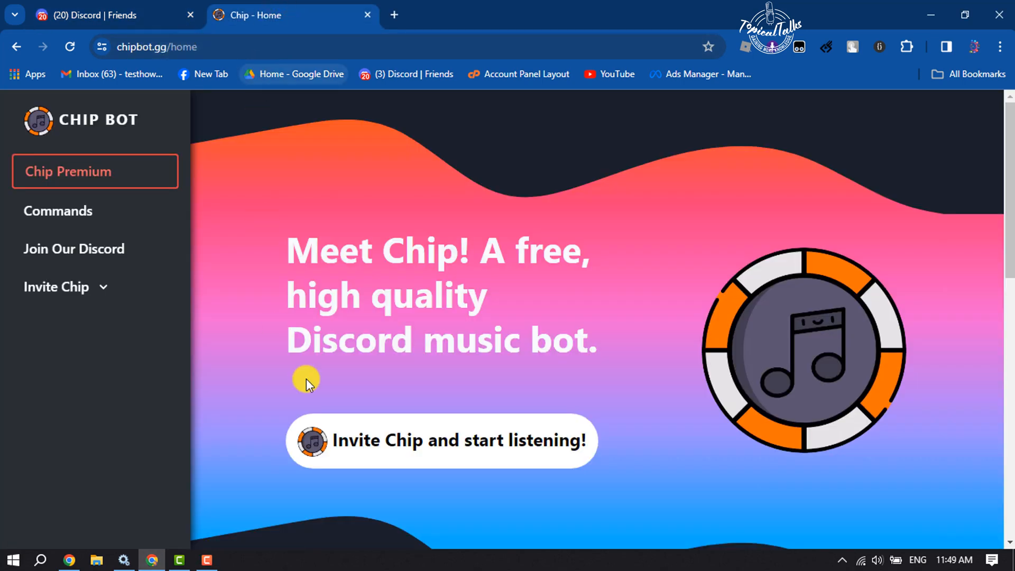
mouse_move(359, 359)
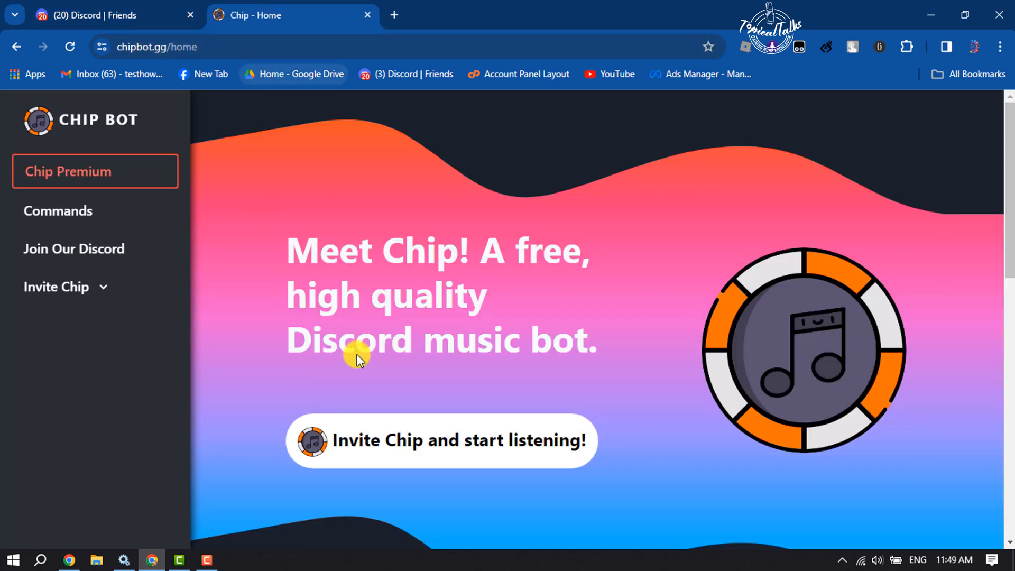
mouse_move(632, 482)
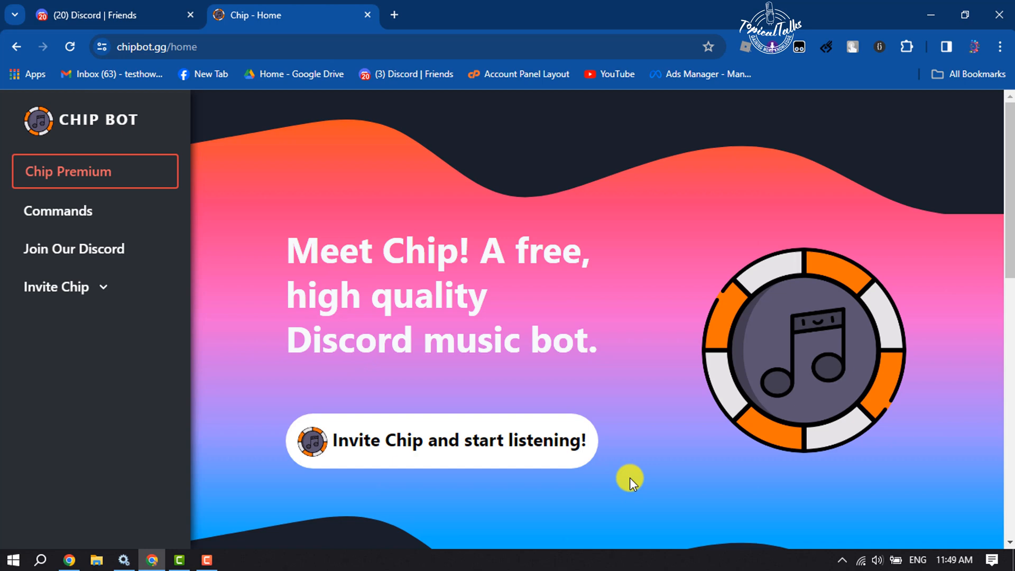
mouse_move(494, 452)
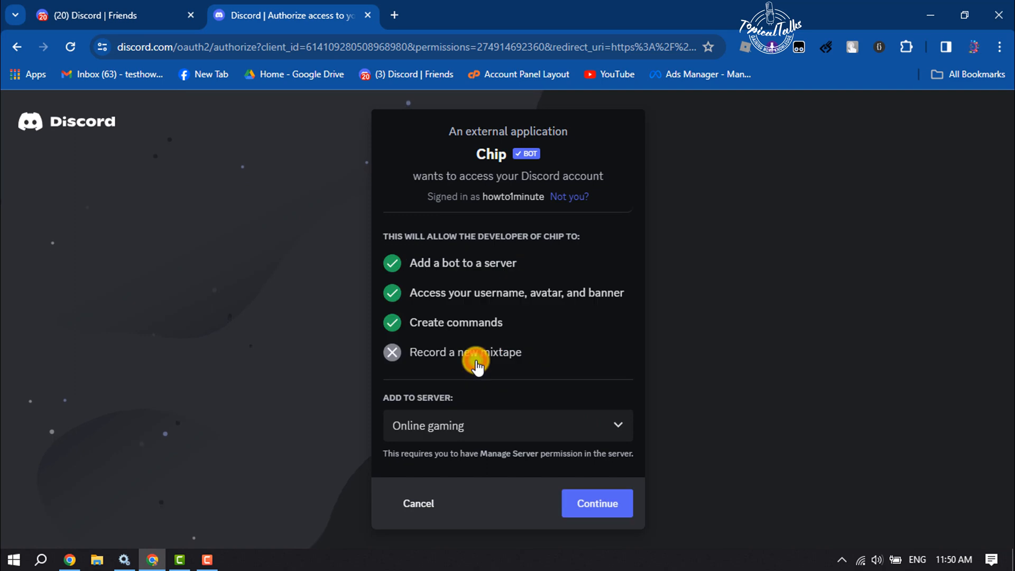
Step: Authorize Chip for the Online gaming server with its requested permissions and pass the human check
left_click(596, 504)
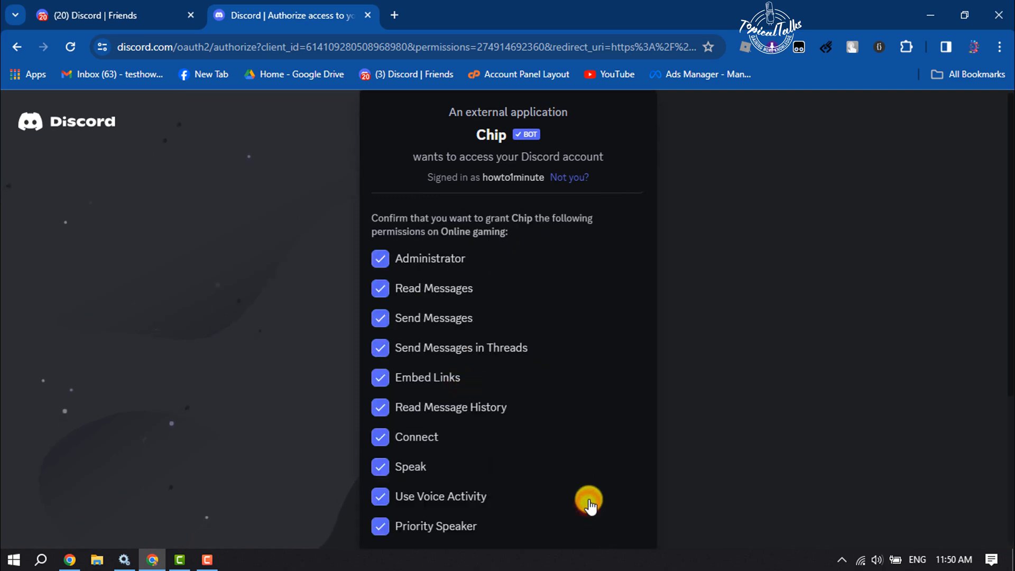
scroll("down", 3)
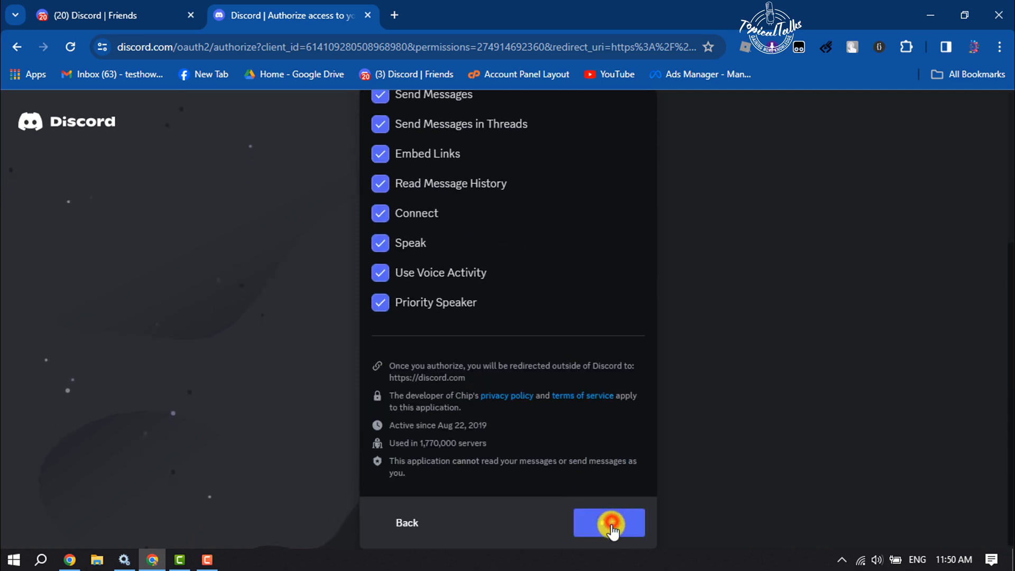
left_click(608, 523)
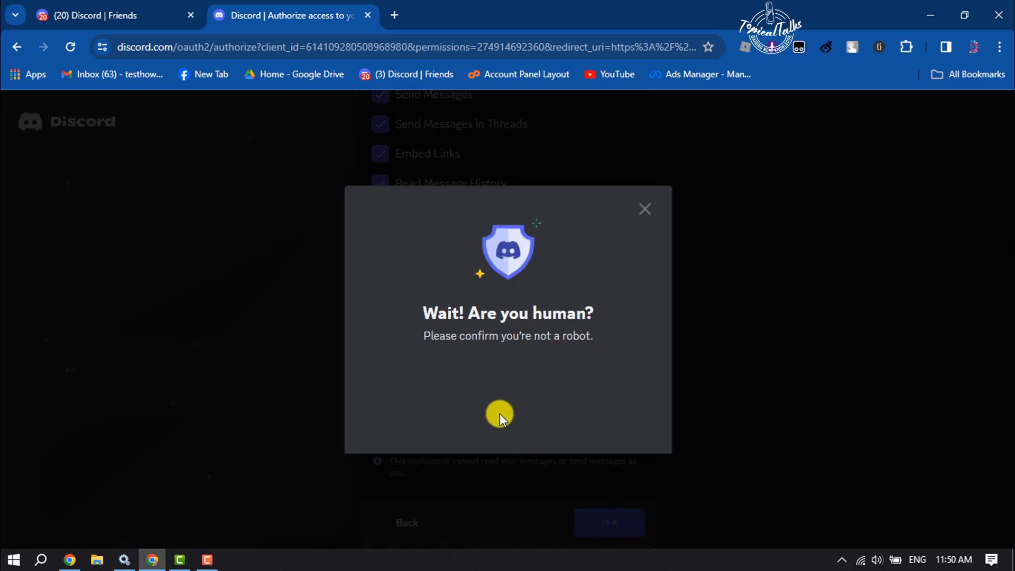
mouse_move(455, 382)
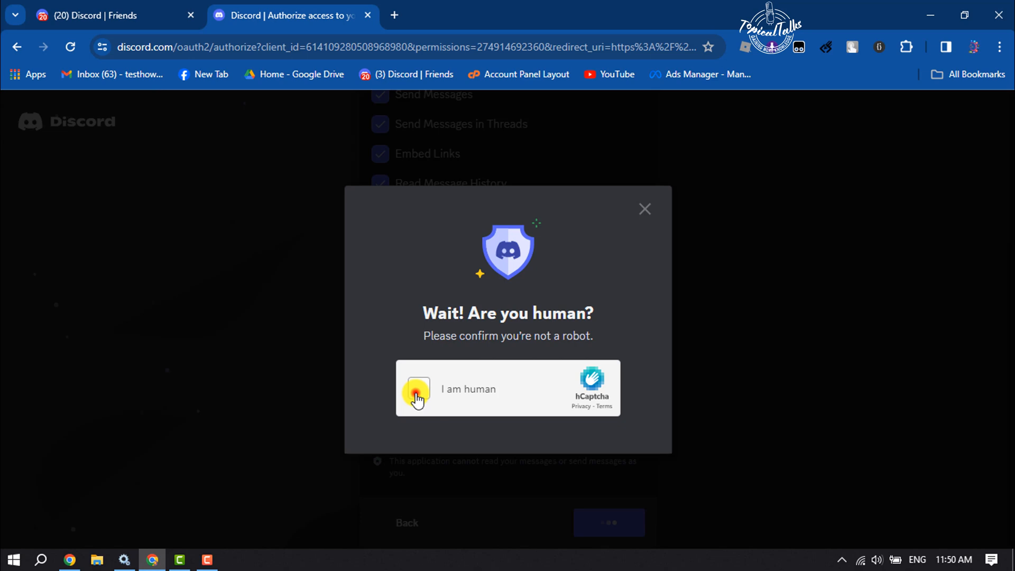
left_click(418, 388)
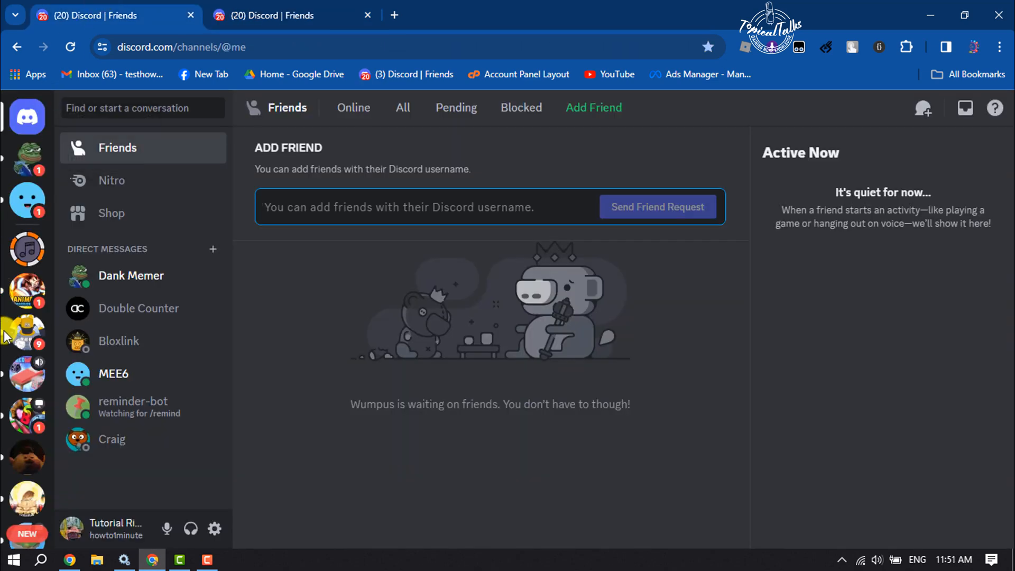
Step: Switch to the Online gaming server's welcome channel where Chip is listed as online
left_click(26, 385)
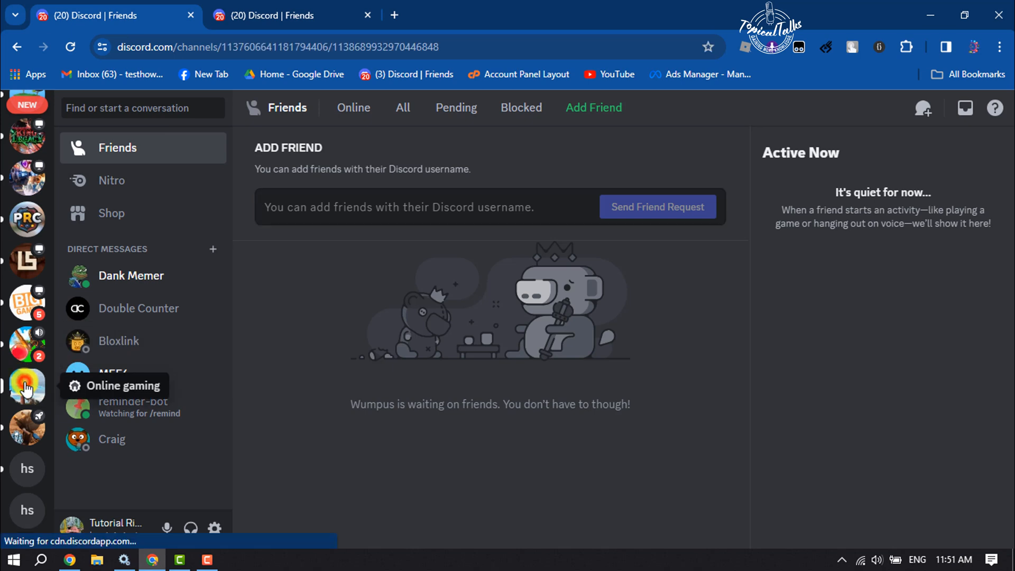
left_click(25, 385)
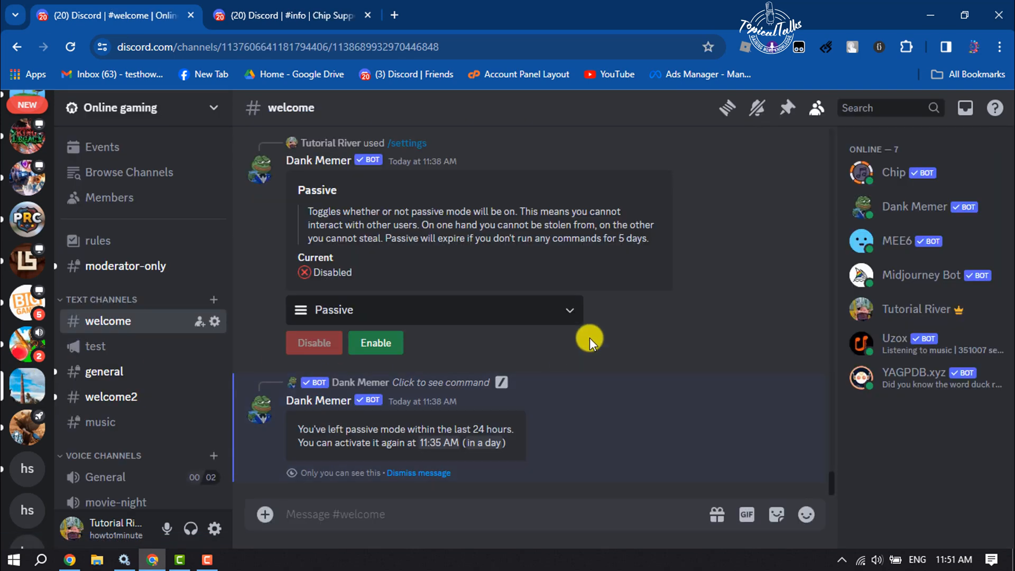
mouse_move(893, 183)
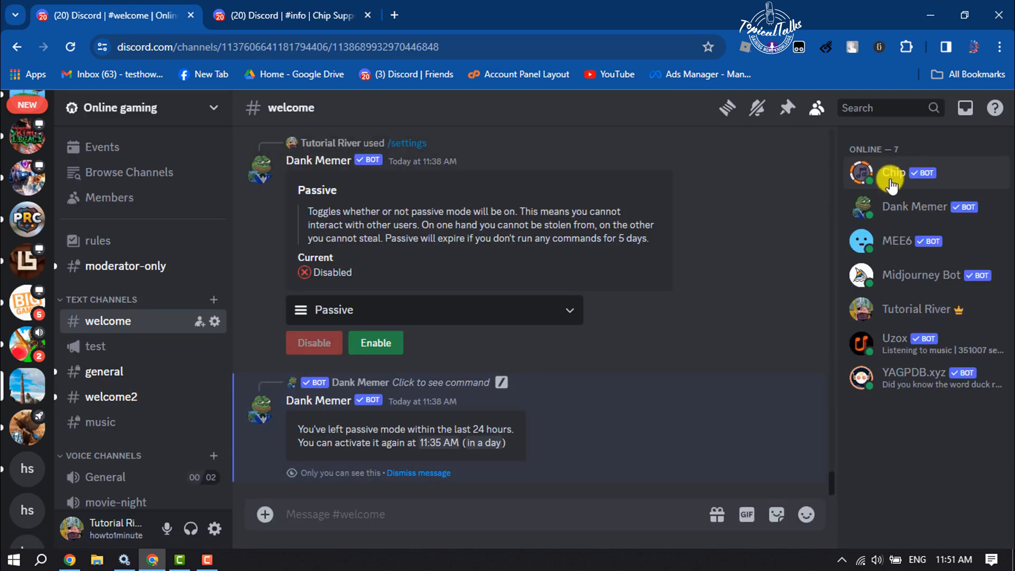
mouse_move(304, 495)
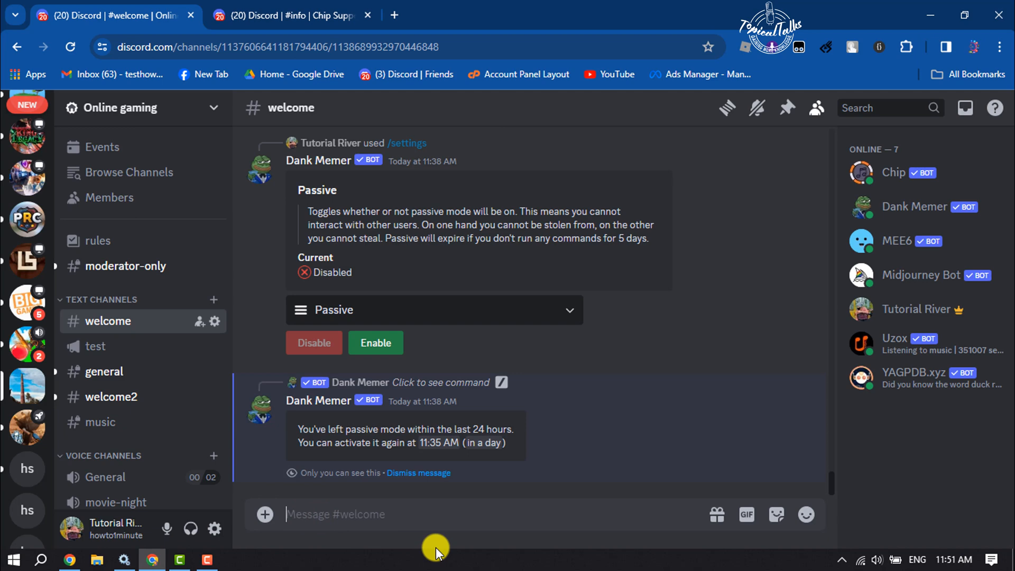
type("/h")
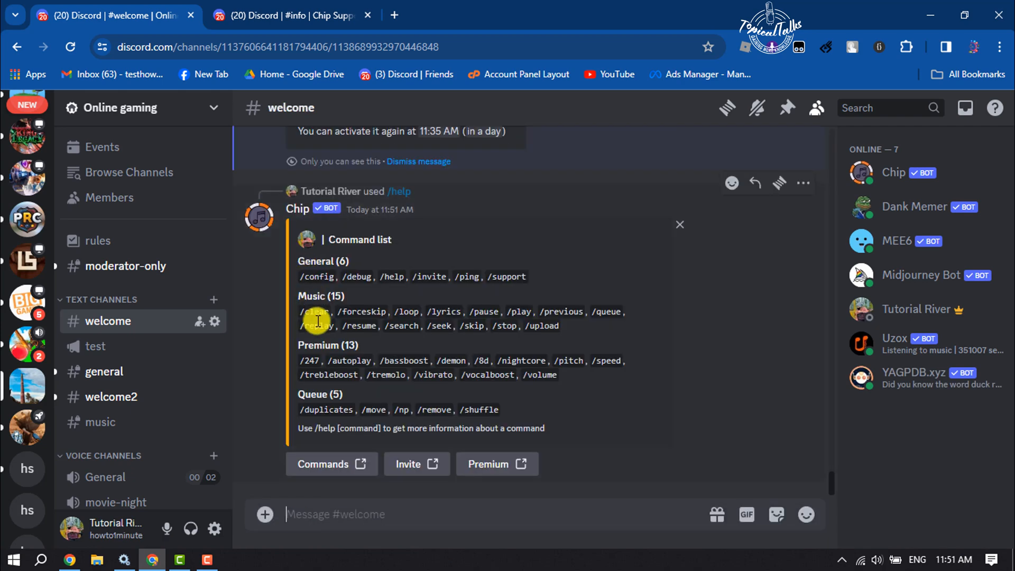
mouse_move(299, 267)
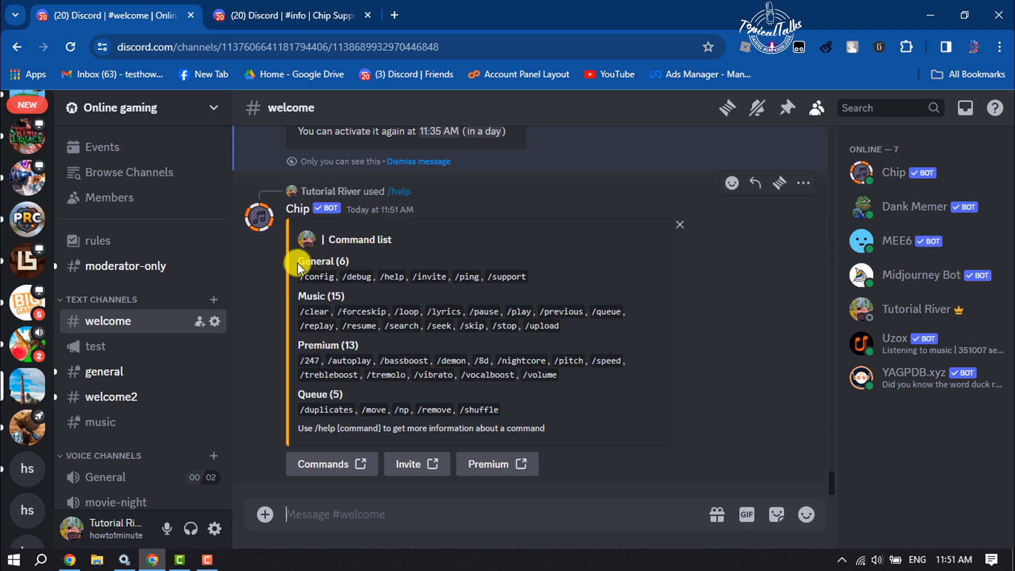
mouse_move(449, 314)
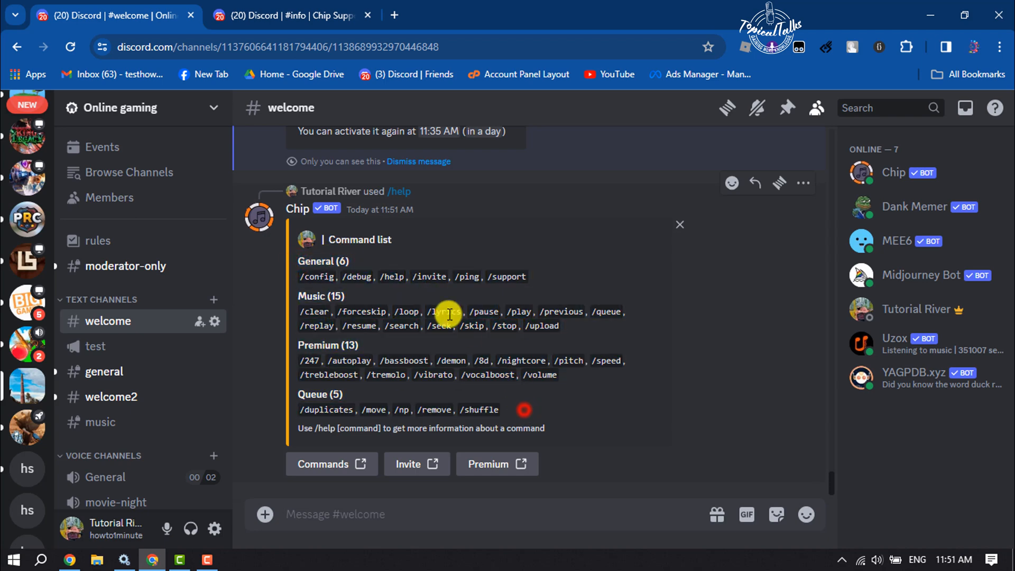
mouse_move(380, 303)
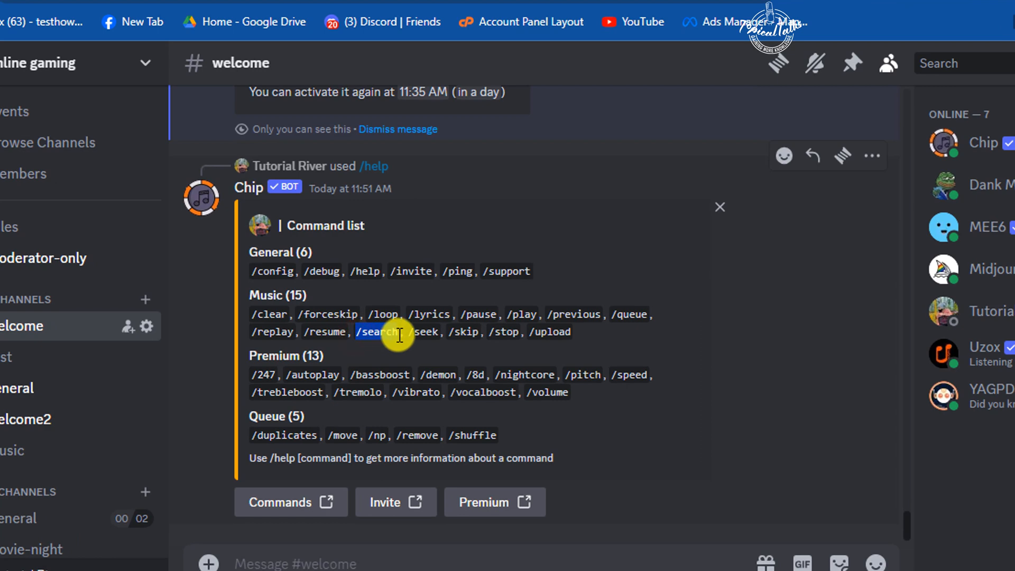
mouse_move(440, 350)
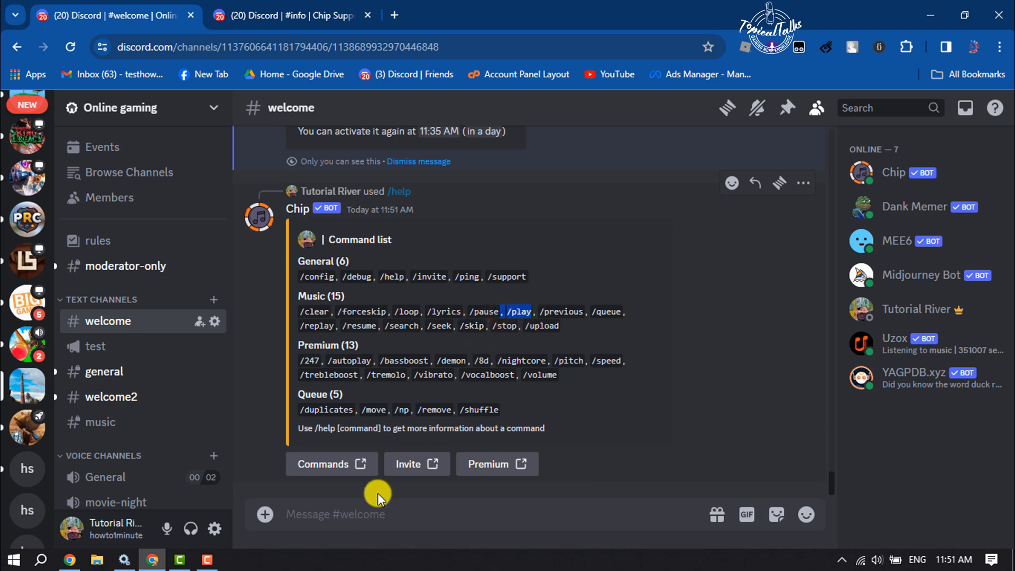
Step: Join the General voice channel of the Online gaming server
left_click(355, 514)
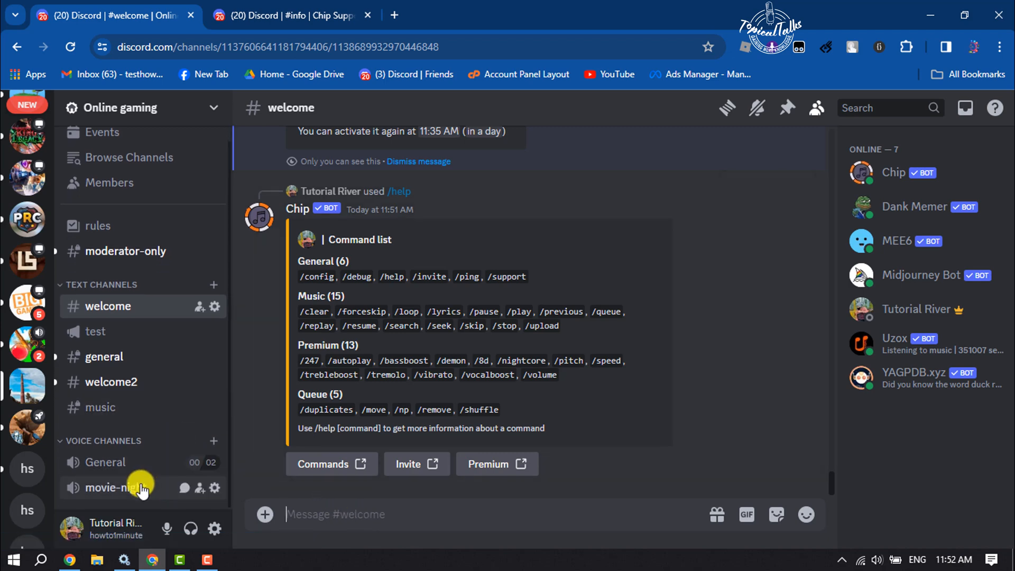
mouse_move(137, 462)
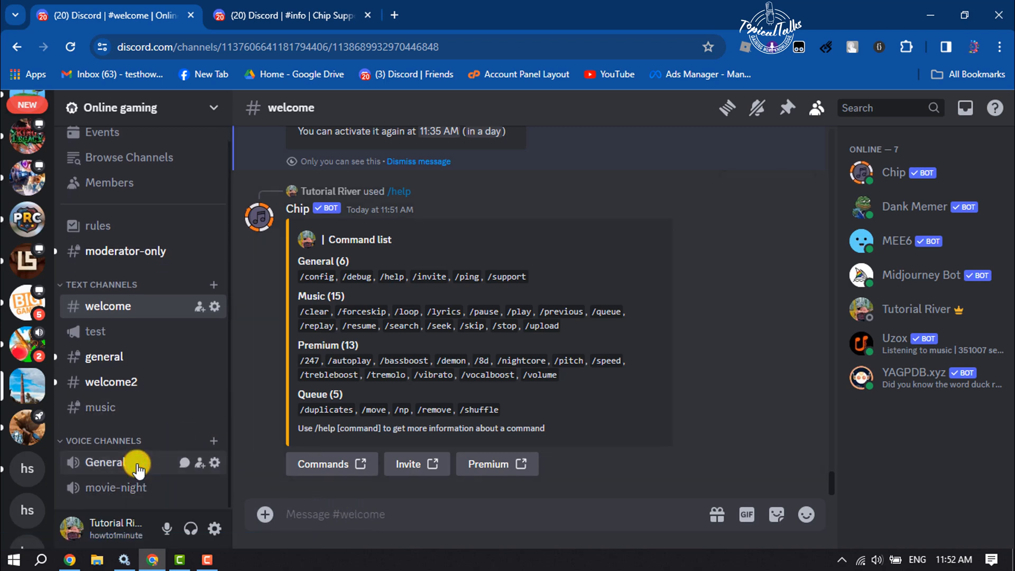
left_click(104, 463)
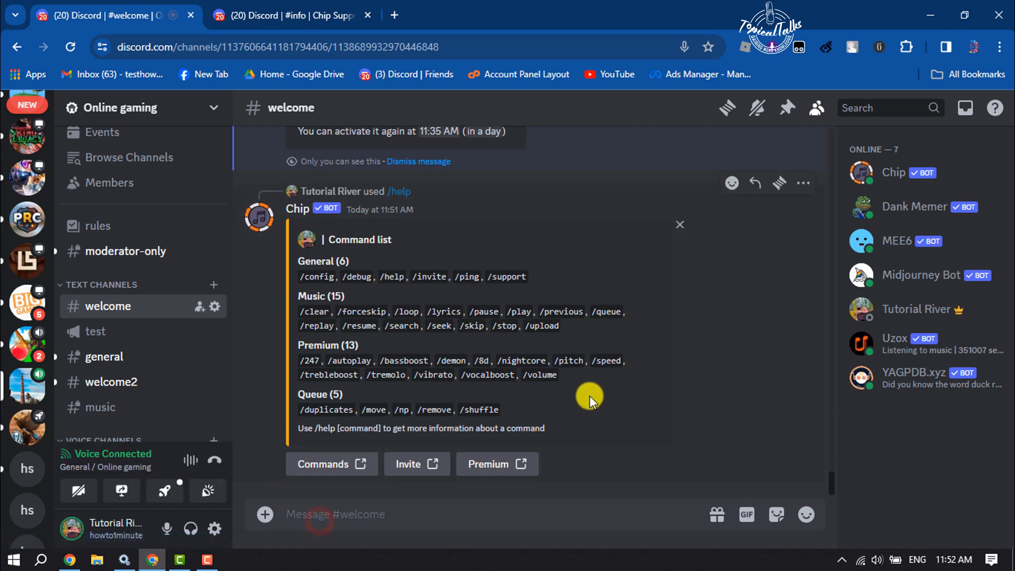
Step: Run Chip's /search command with 'alan walker' to get 10 track results and a picker
type("/")
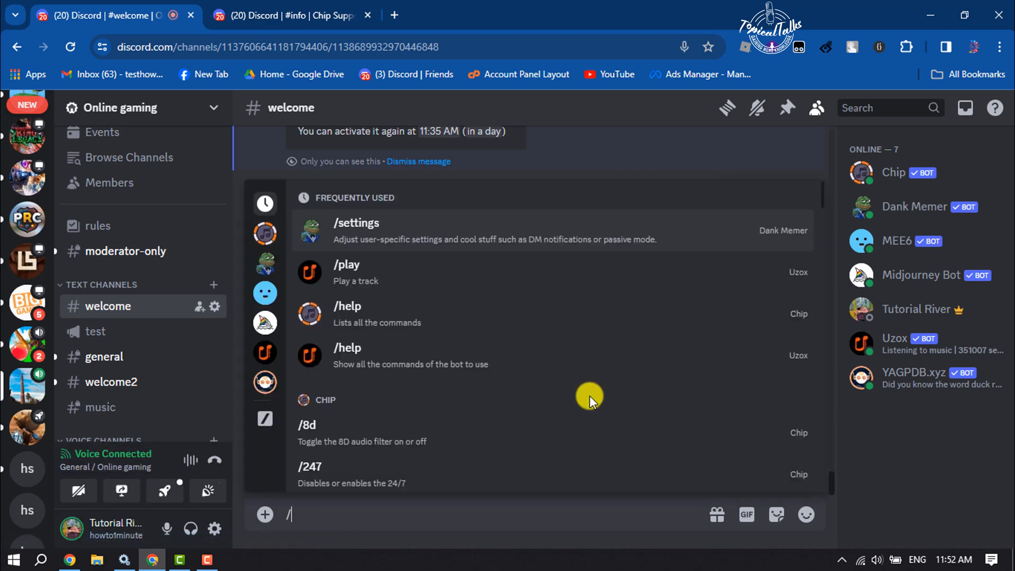
type("search")
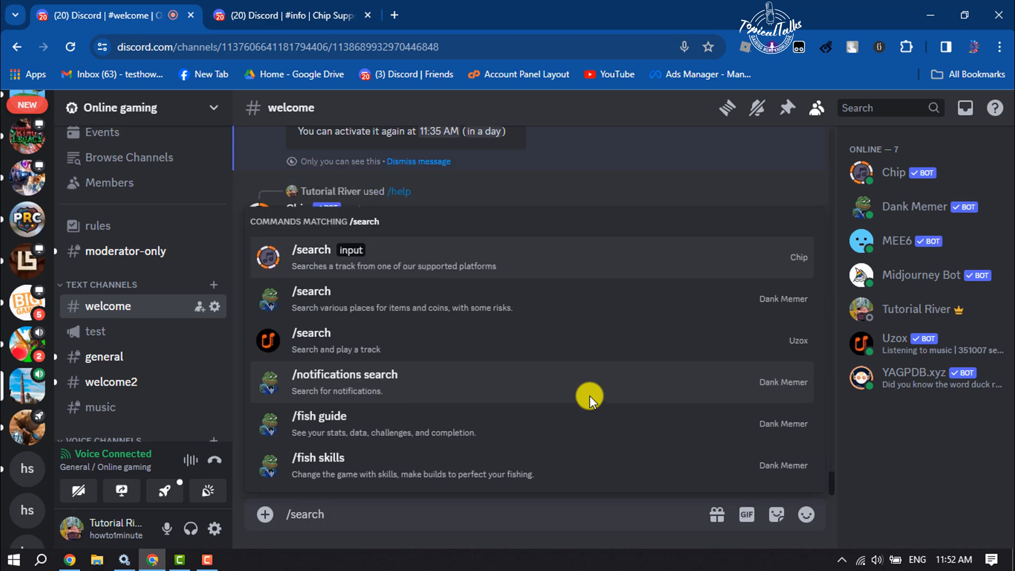
mouse_move(427, 332)
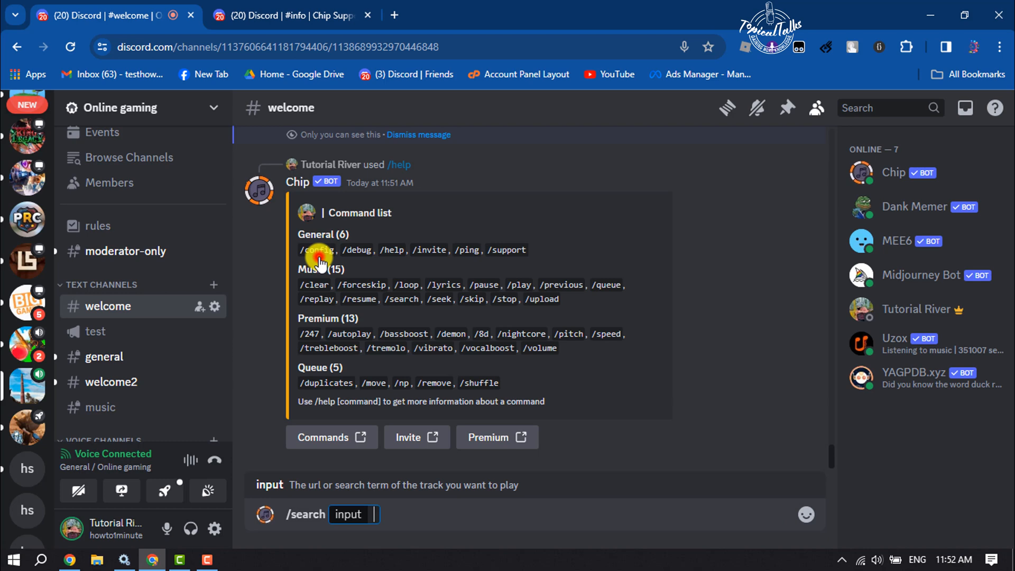
mouse_move(507, 528)
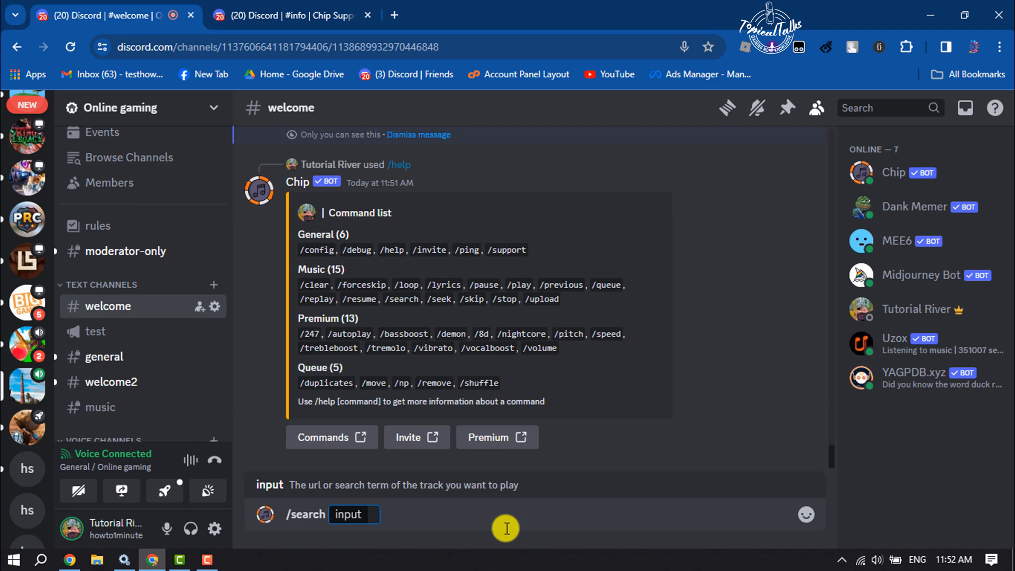
type("alan walker")
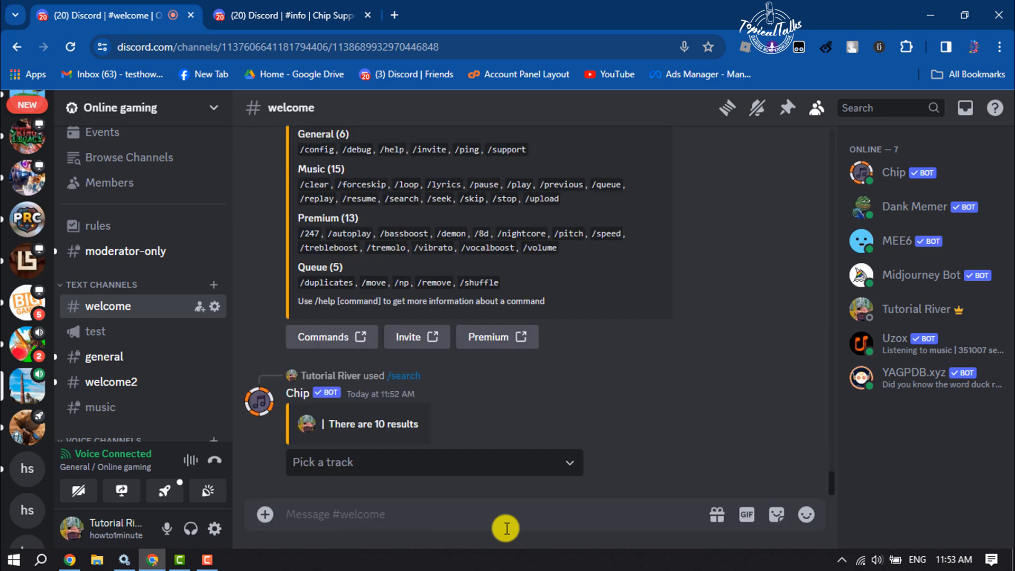
mouse_move(460, 482)
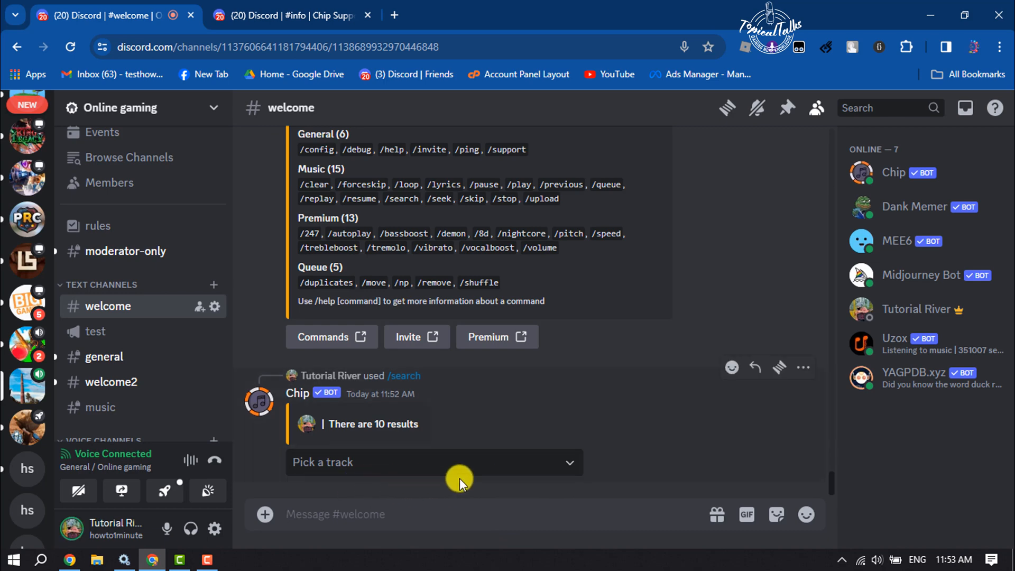
Step: Pick 'Alone' by Alan Walker from the results so it queues at #1 and plays
left_click(433, 462)
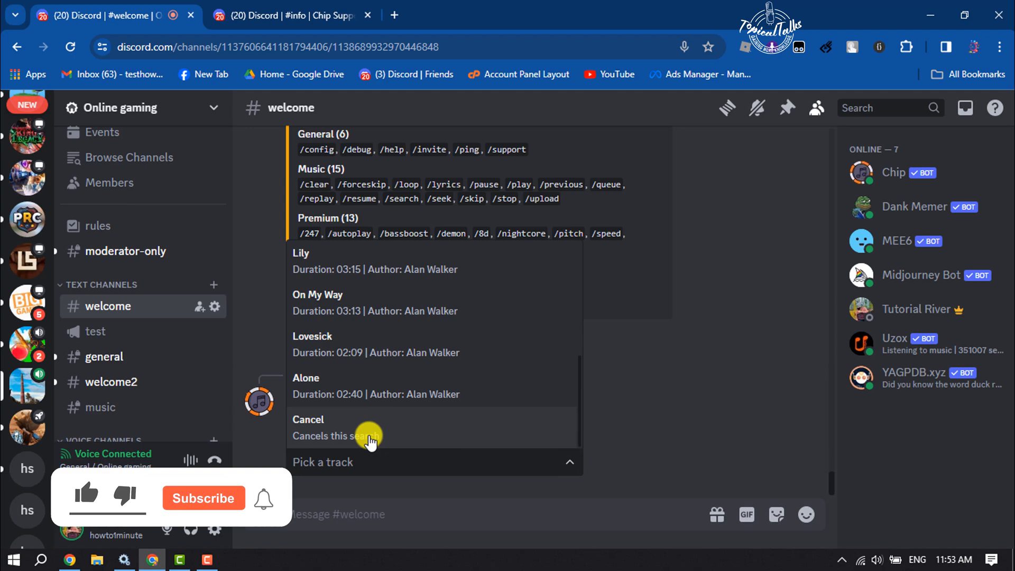
left_click(308, 420)
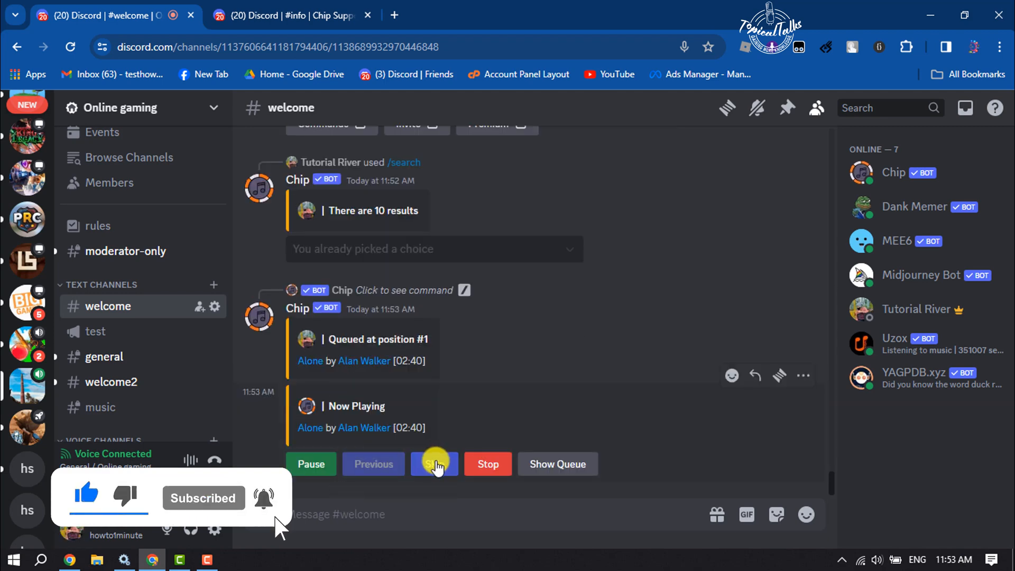
Step: Stop playback so Chip destroys the player and leaves the General voice channel
scroll("down", 3)
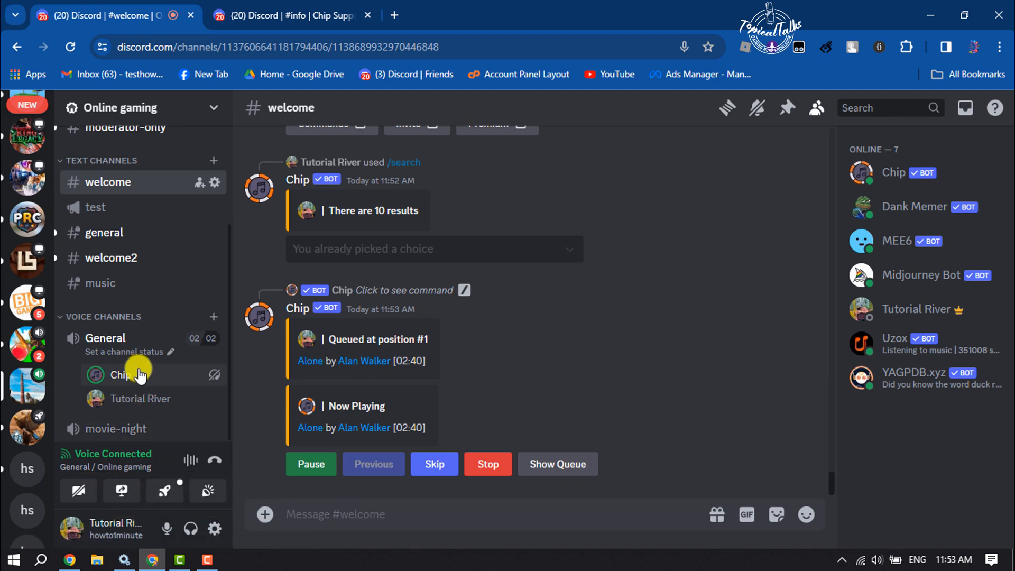
right_click(120, 374)
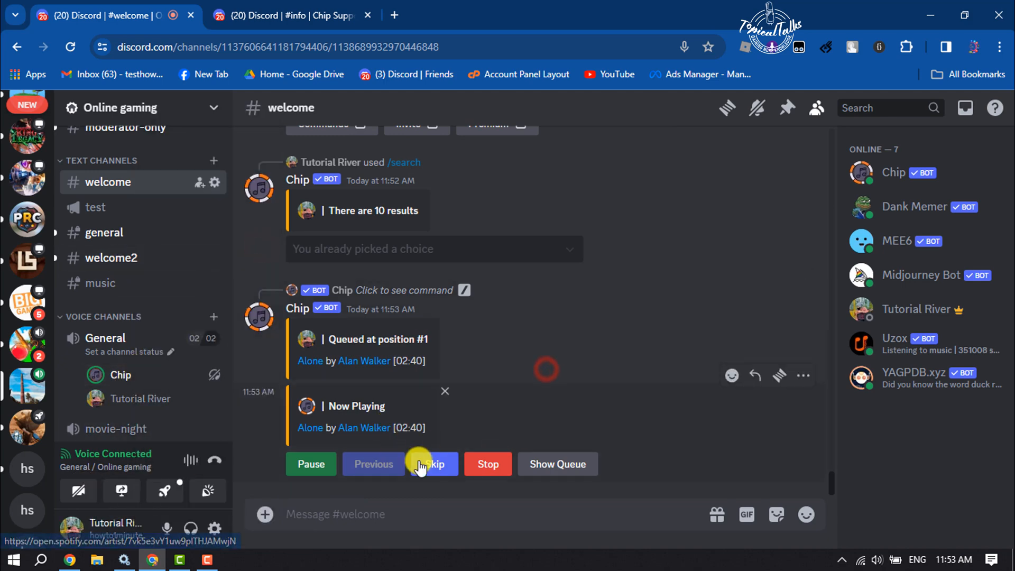
mouse_move(430, 394)
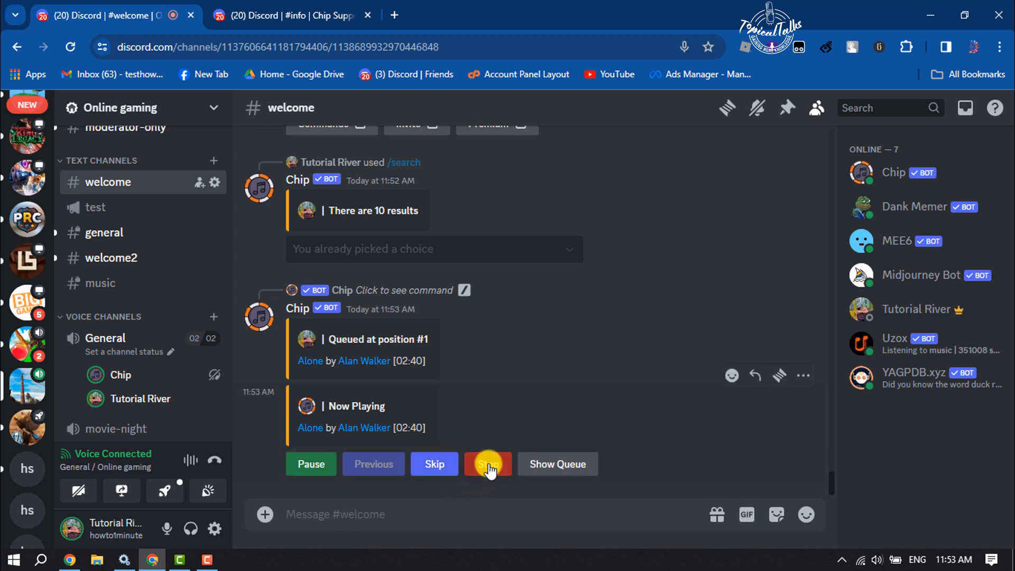
left_click(487, 464)
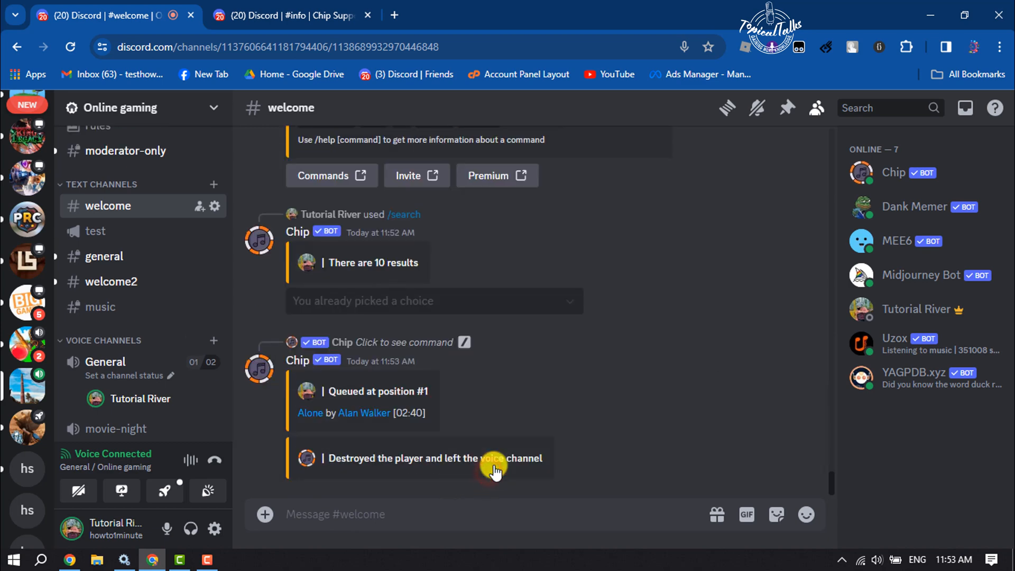